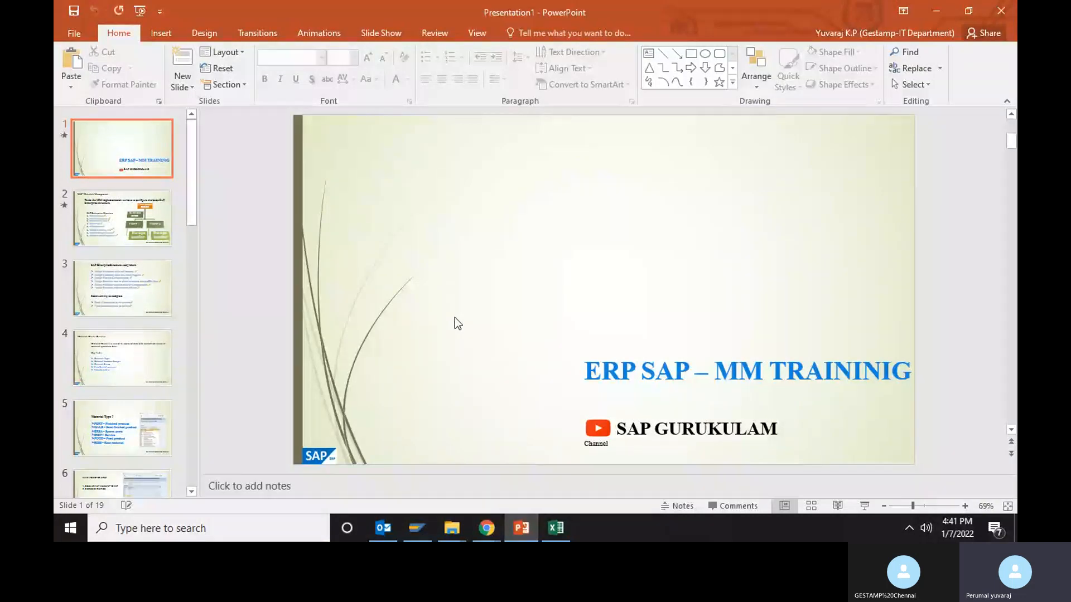
Browse from the title and enterprise structure slides to slide 13, MMAM – Change material type
left_click(121, 217)
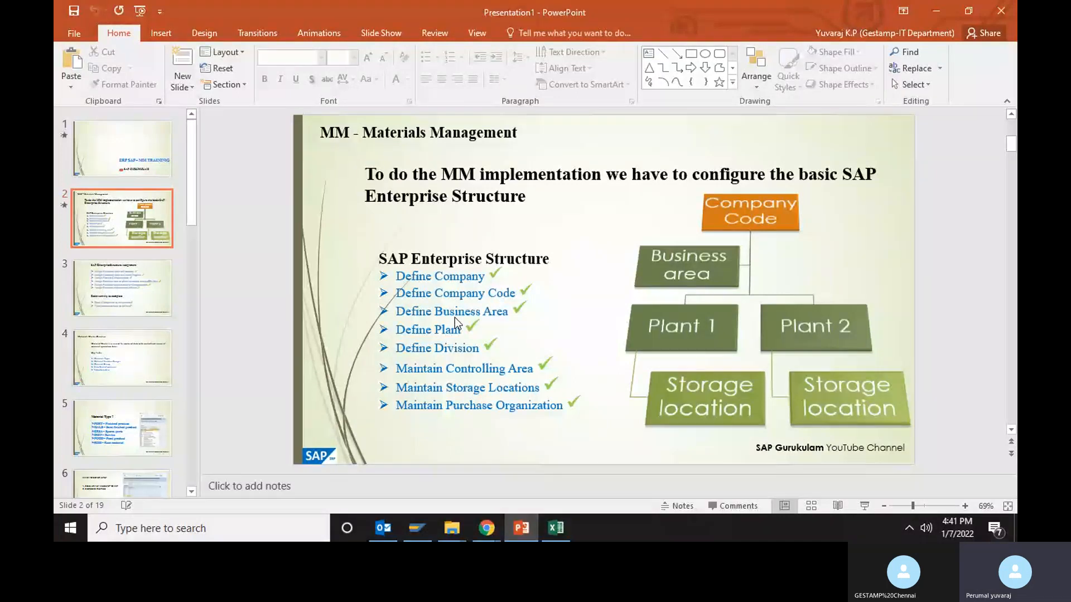
left_click(121, 148)
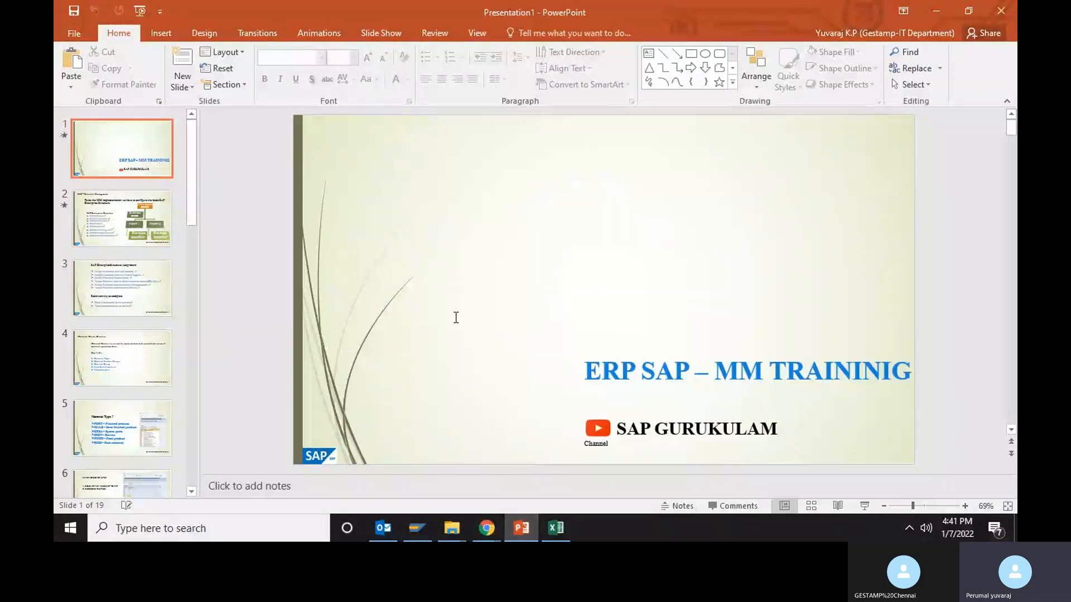
left_click(122, 217)
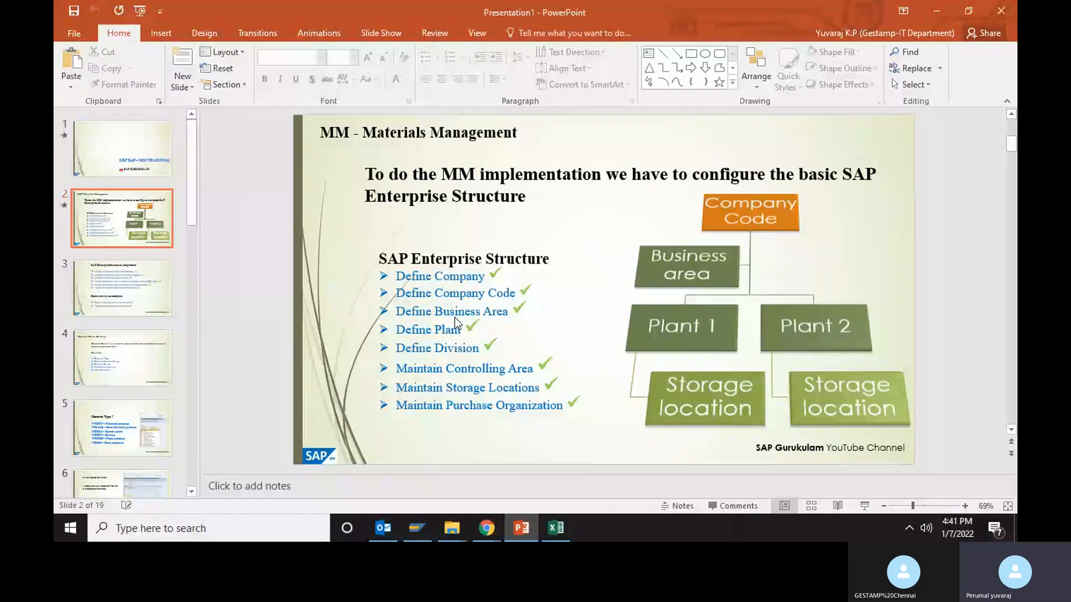
left_click(122, 288)
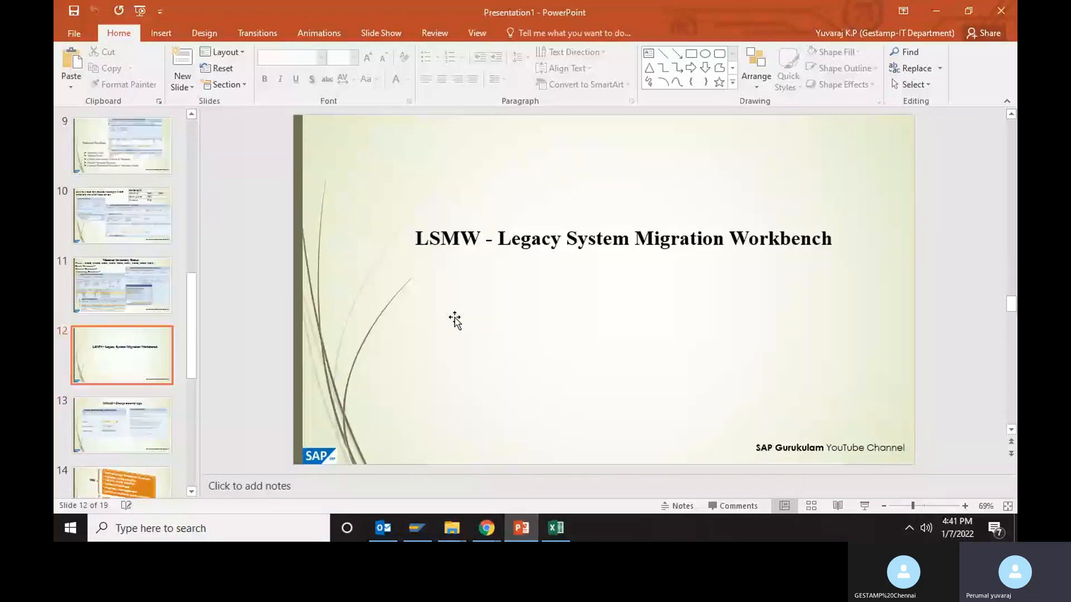
left_click(122, 424)
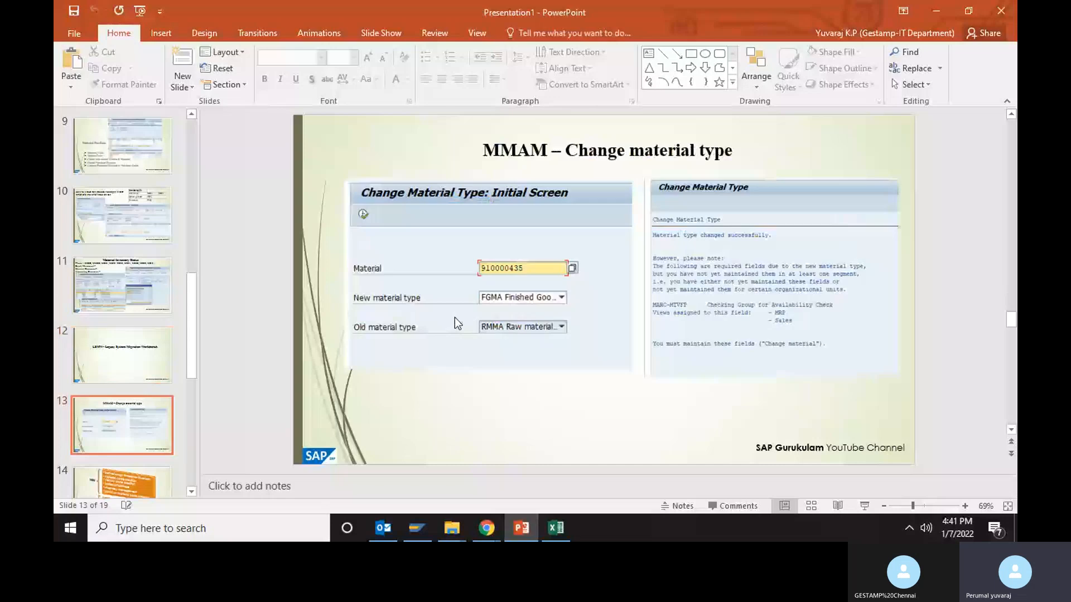
mouse_move(456, 321)
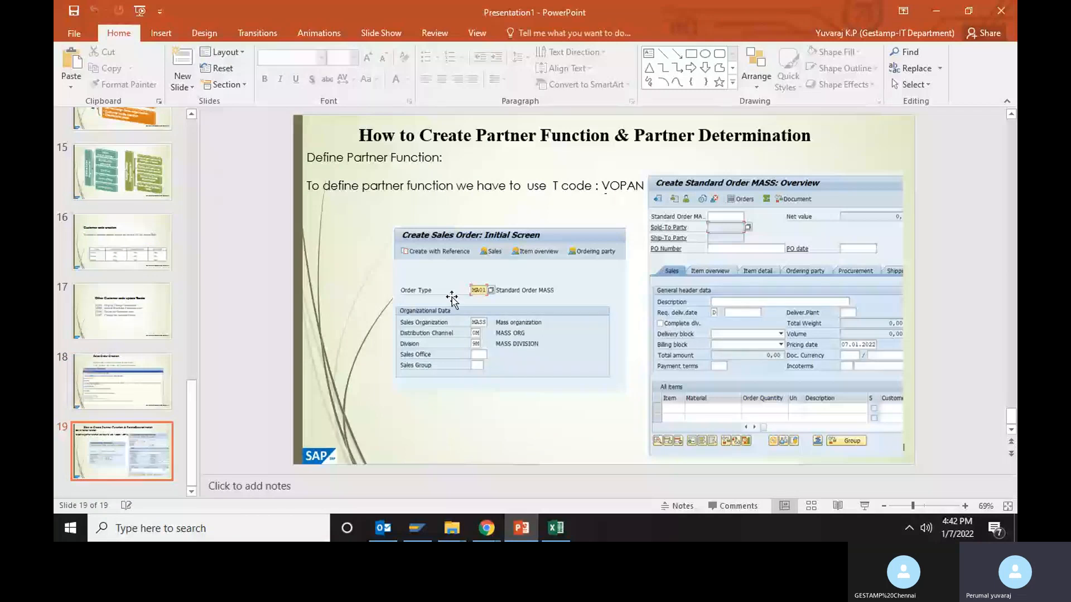
mouse_move(603, 266)
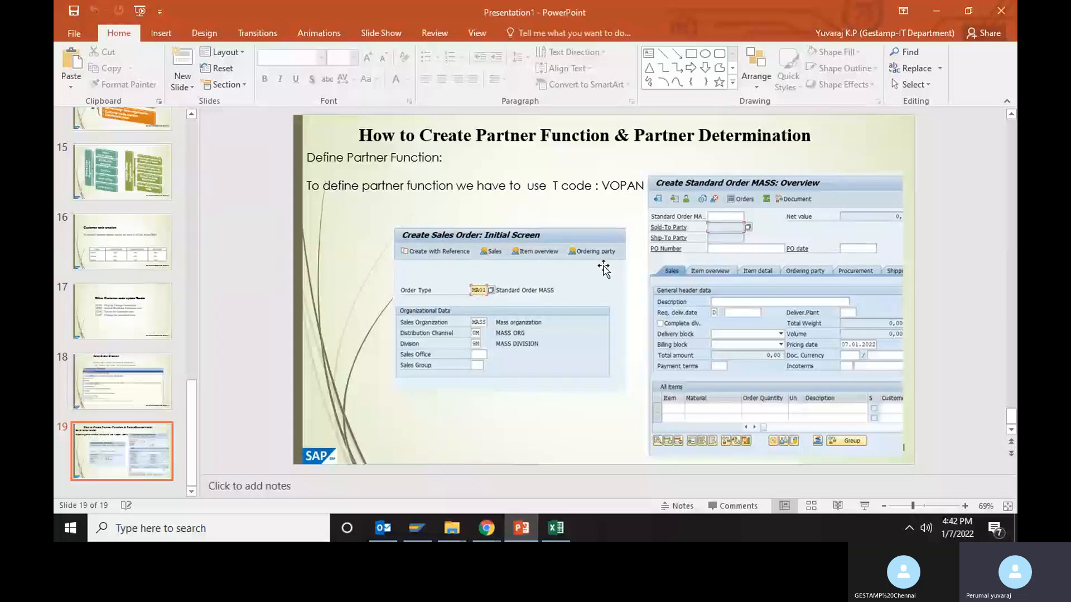
mouse_move(682, 266)
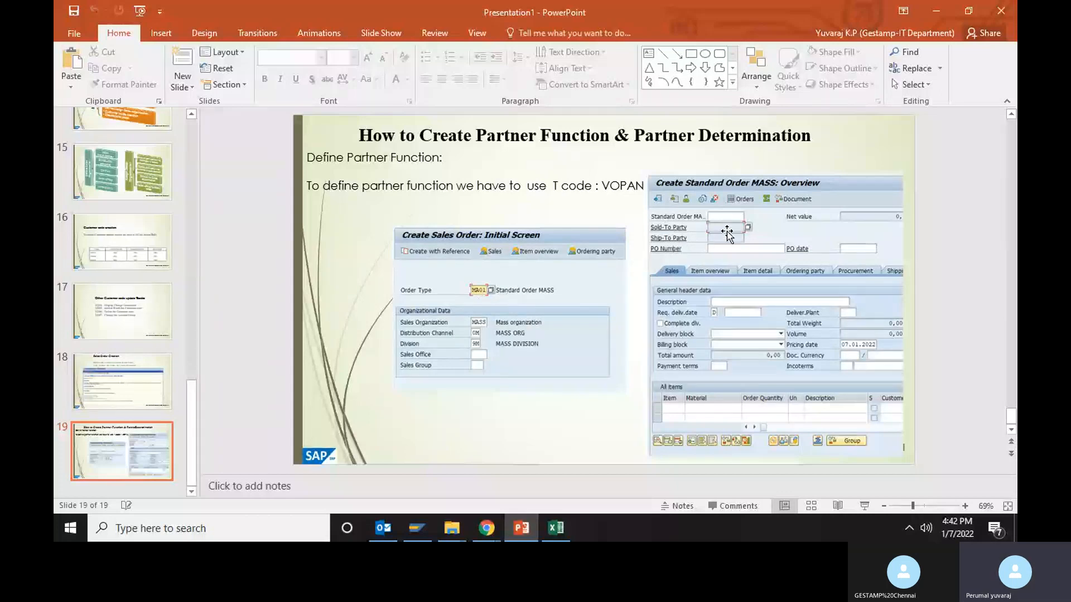
mouse_move(642, 279)
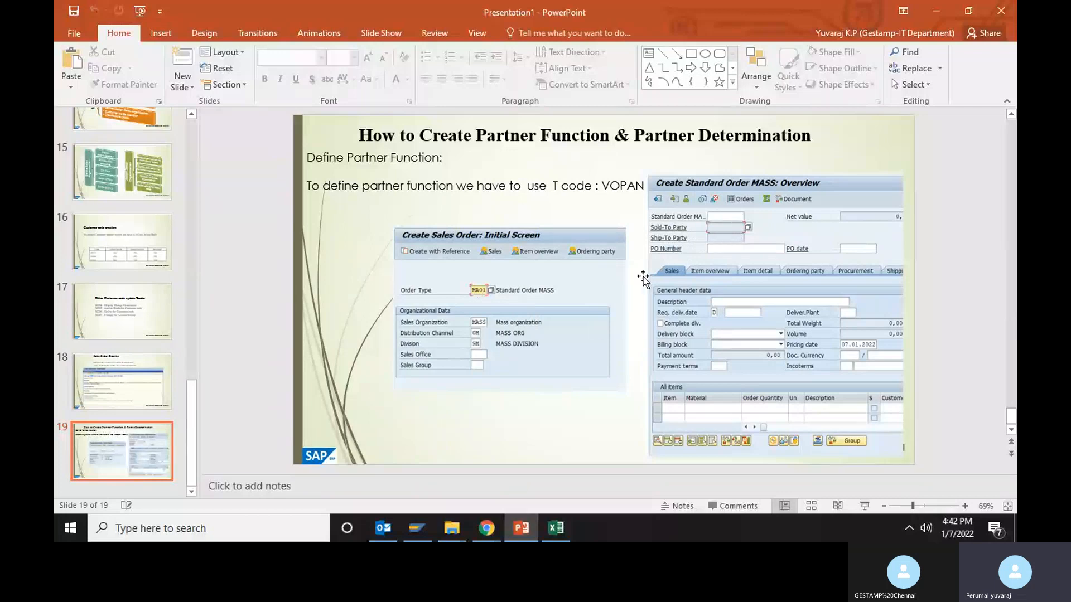
mouse_move(723, 239)
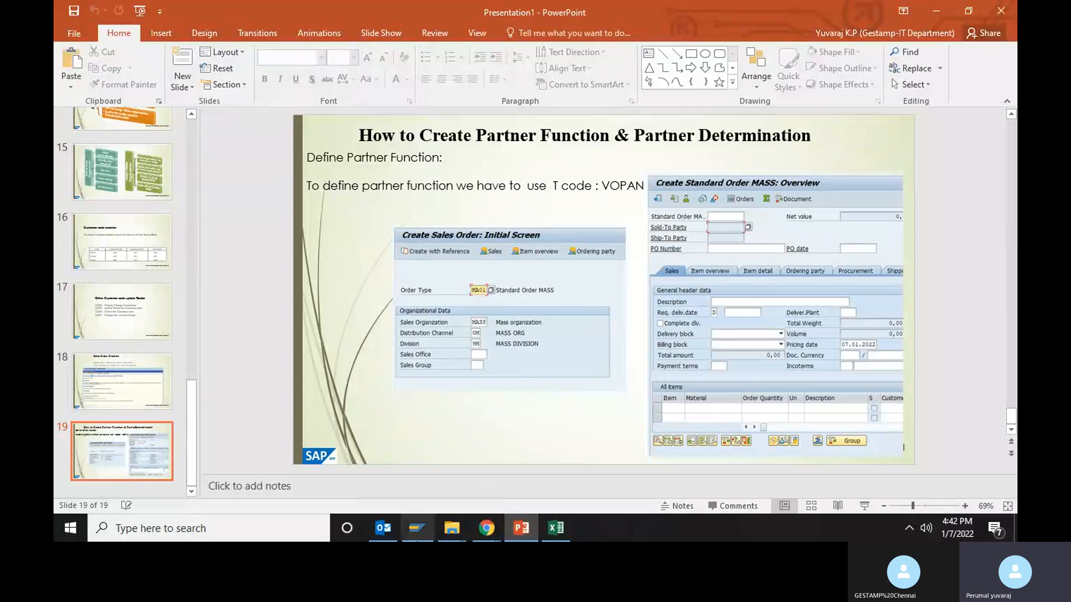
Log on to the IDES connection from SAP Logon 750 and start entering the user
left_click(416, 528)
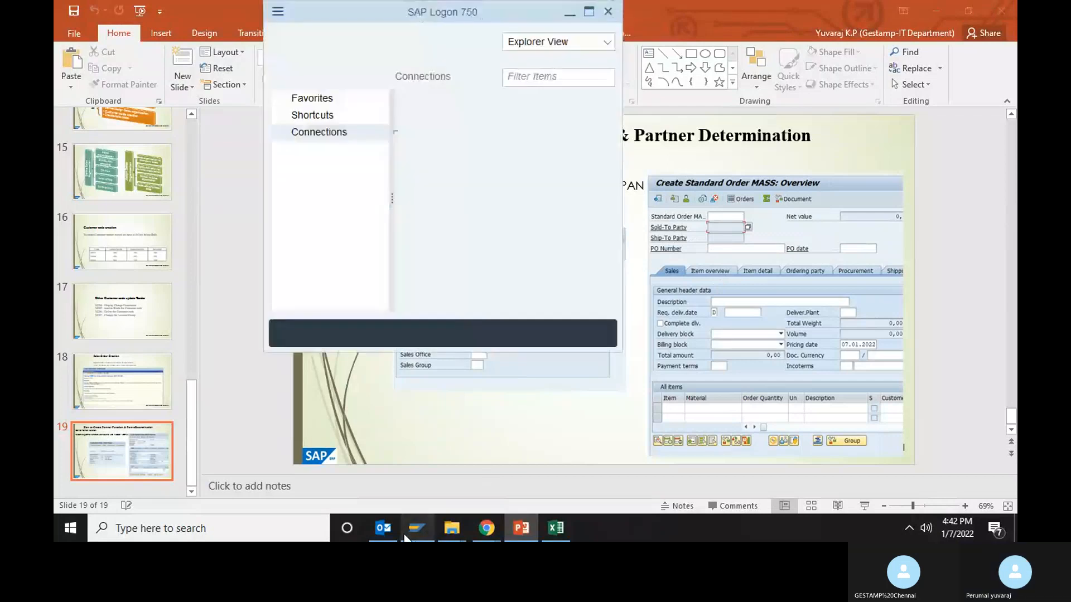
left_click(319, 132)
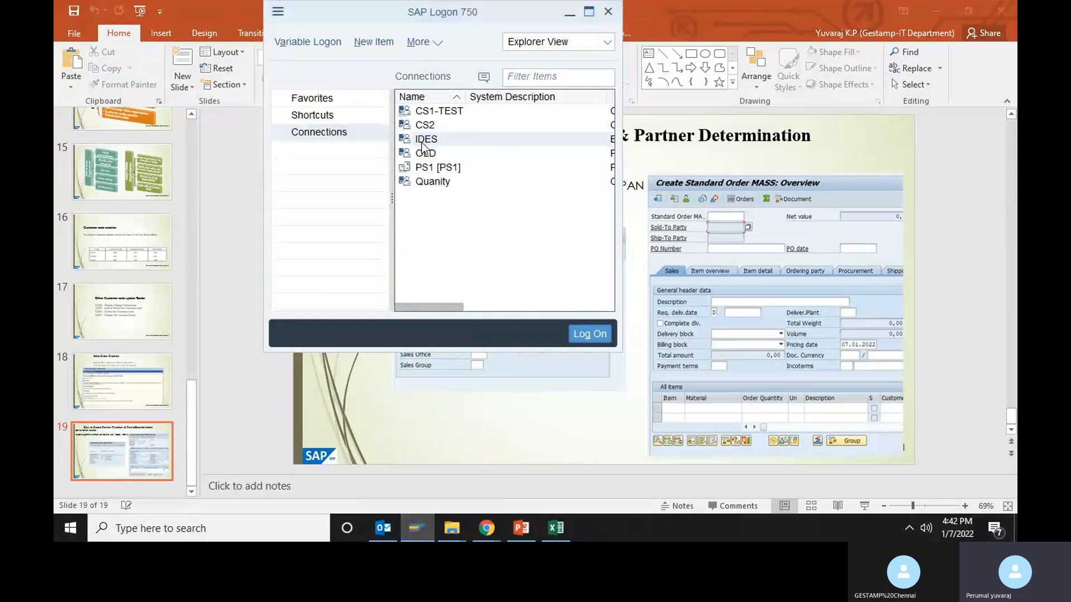
double_click(426, 139)
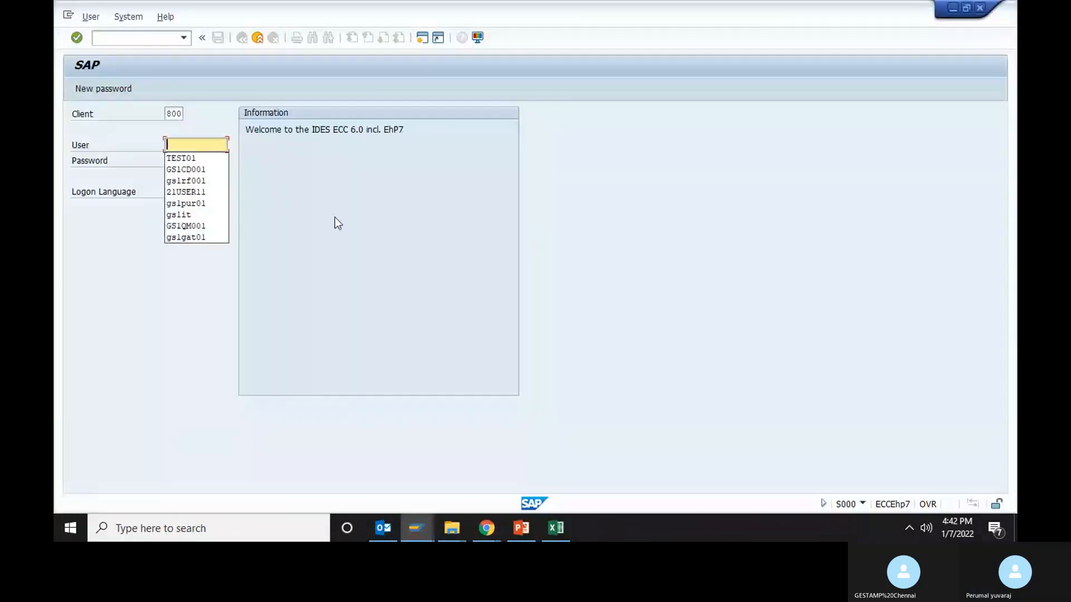
left_click(180, 158)
type("va")
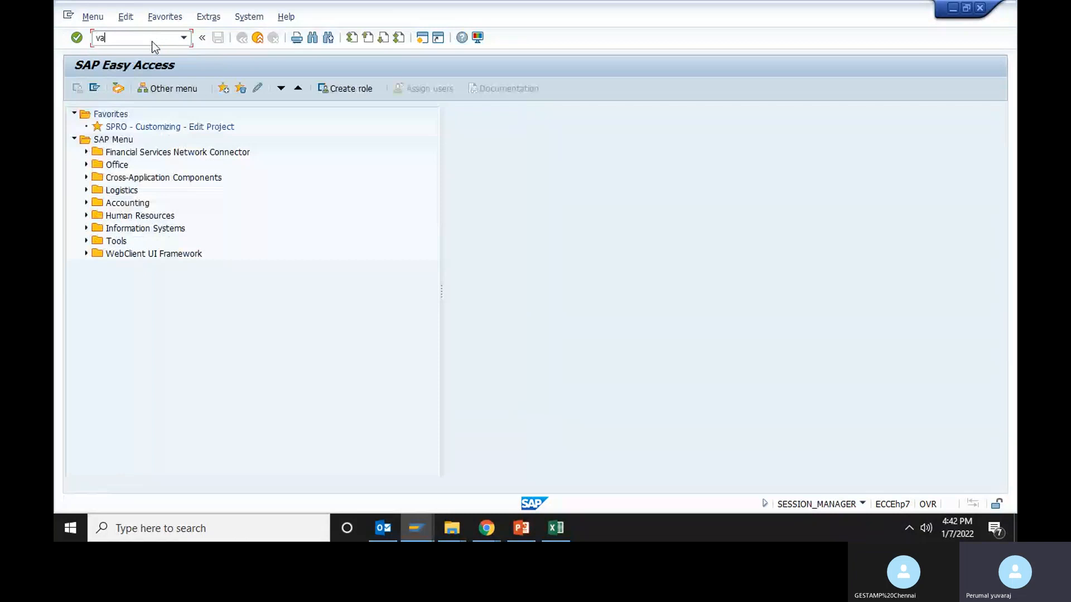
Start VA01 sales order creation and return to the SAP session
key("Enter")
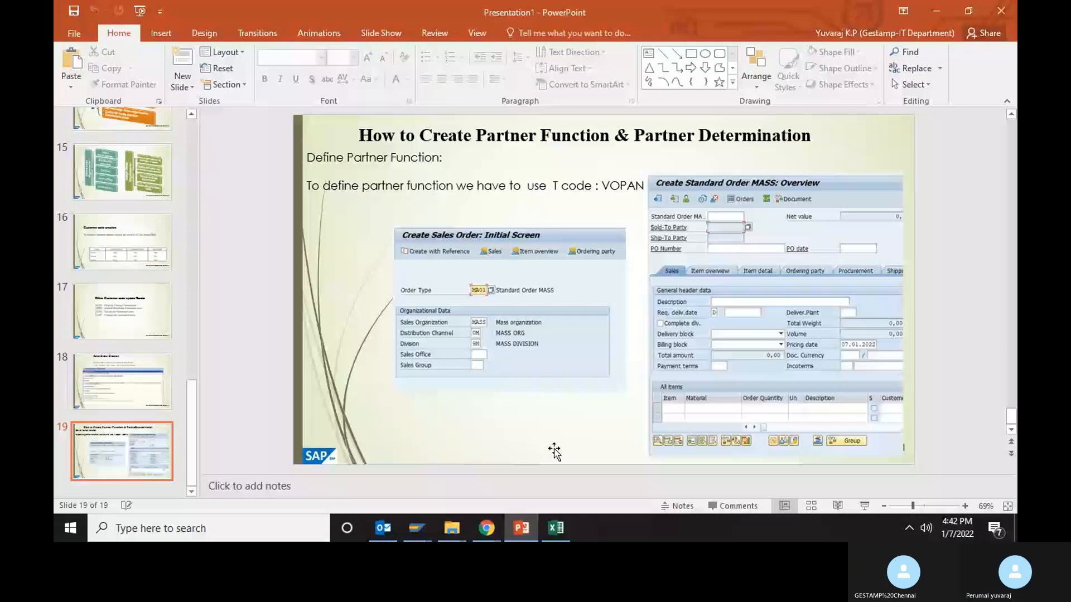
left_click(554, 529)
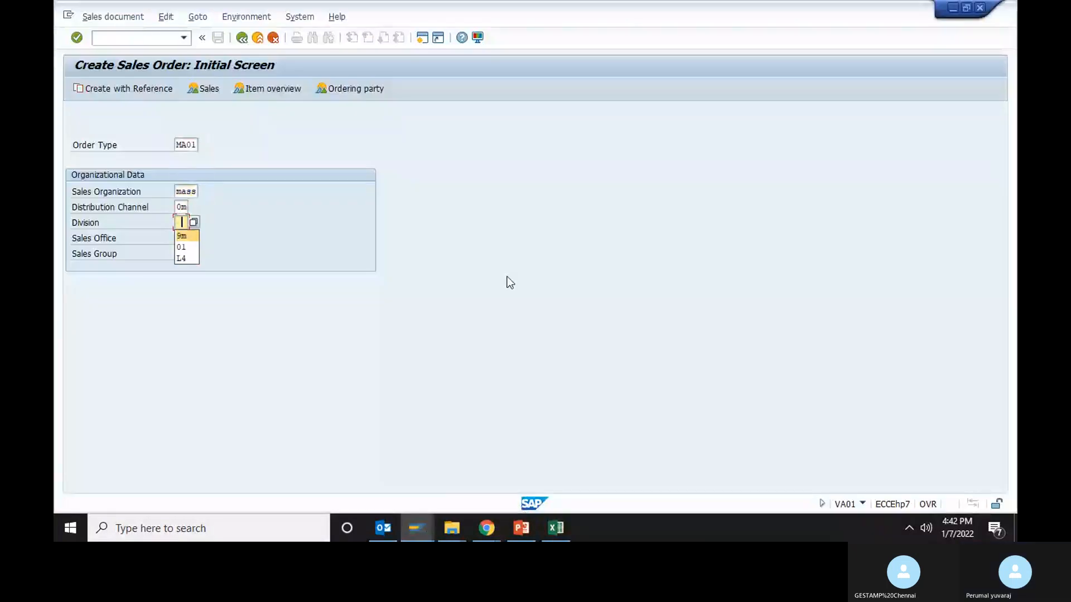
Choose division 9m to reach the standard order overview, then enter /nspro
left_click(181, 235)
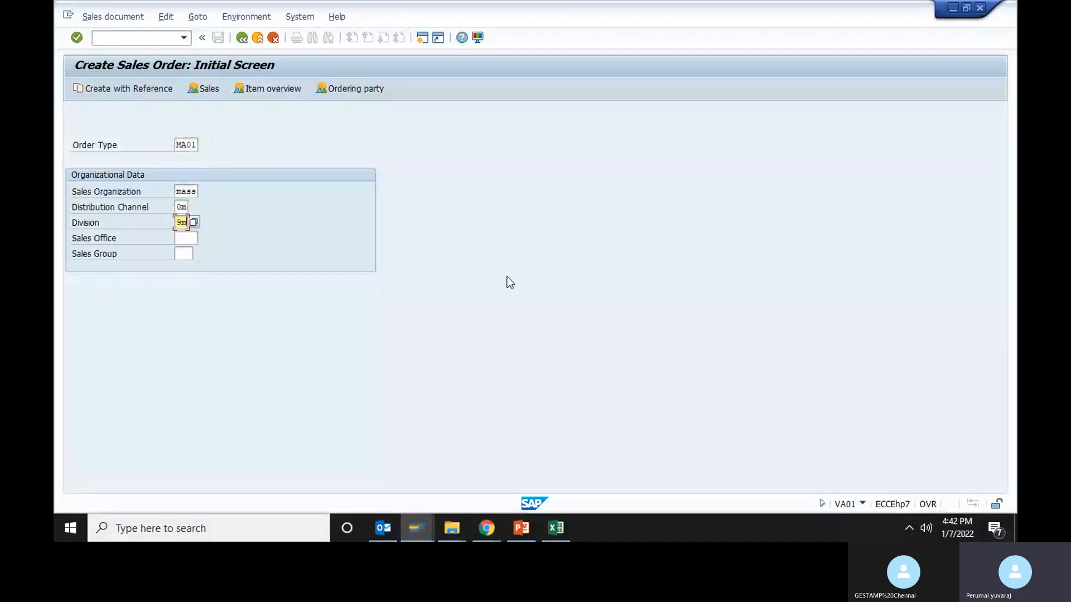
mouse_move(363, 203)
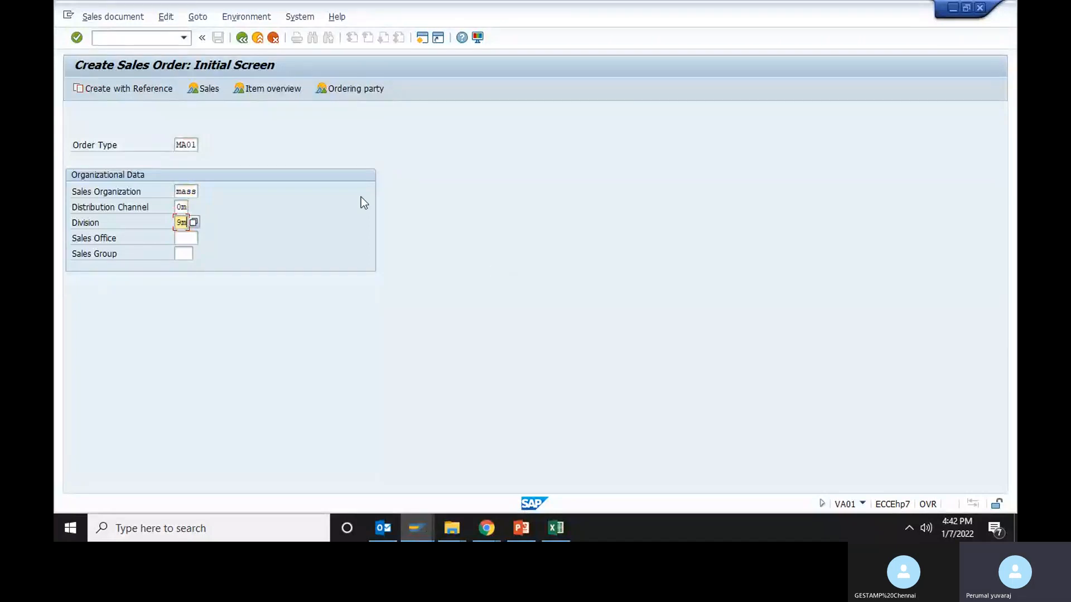
key("Enter")
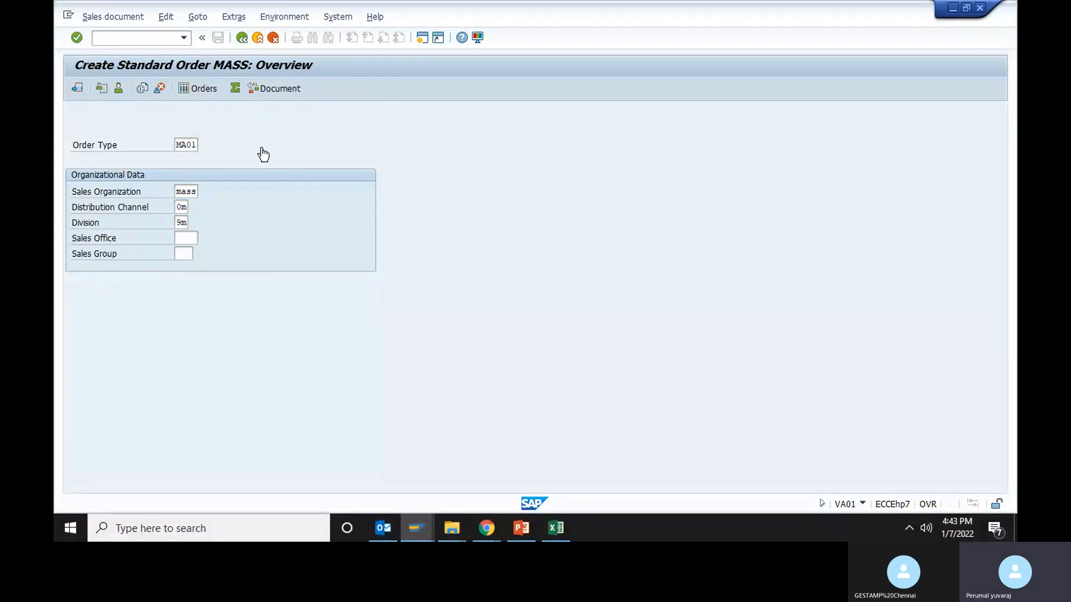
key("Enter")
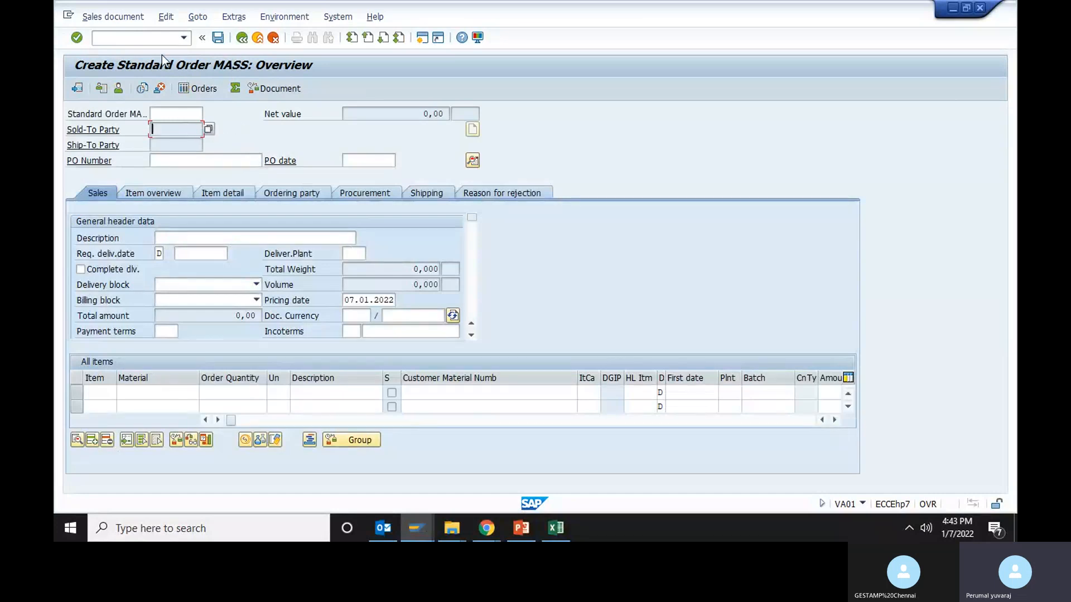
left_click(136, 37)
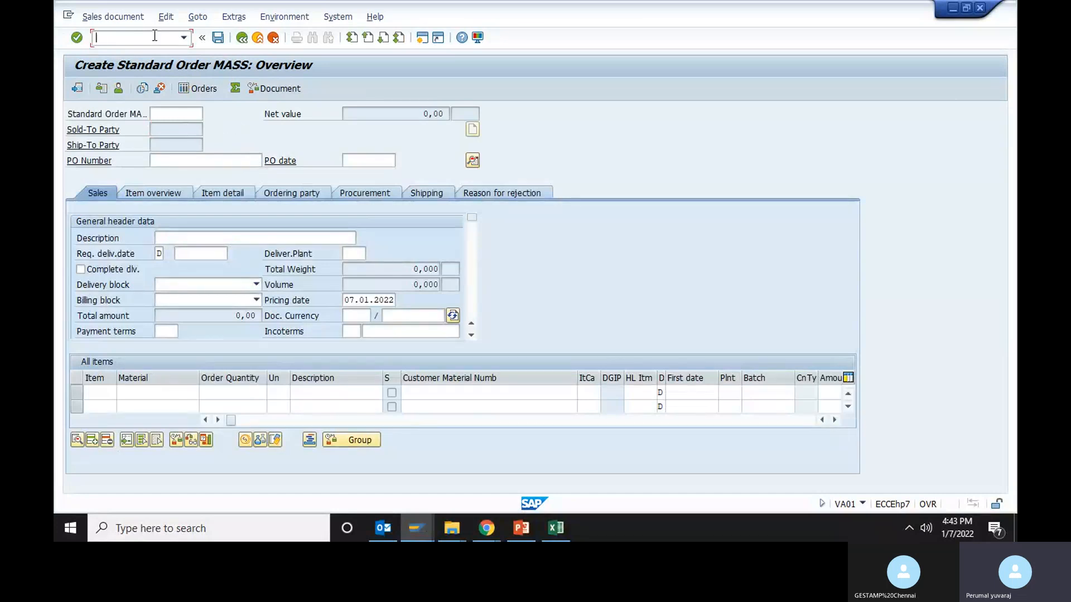
type("/nspro")
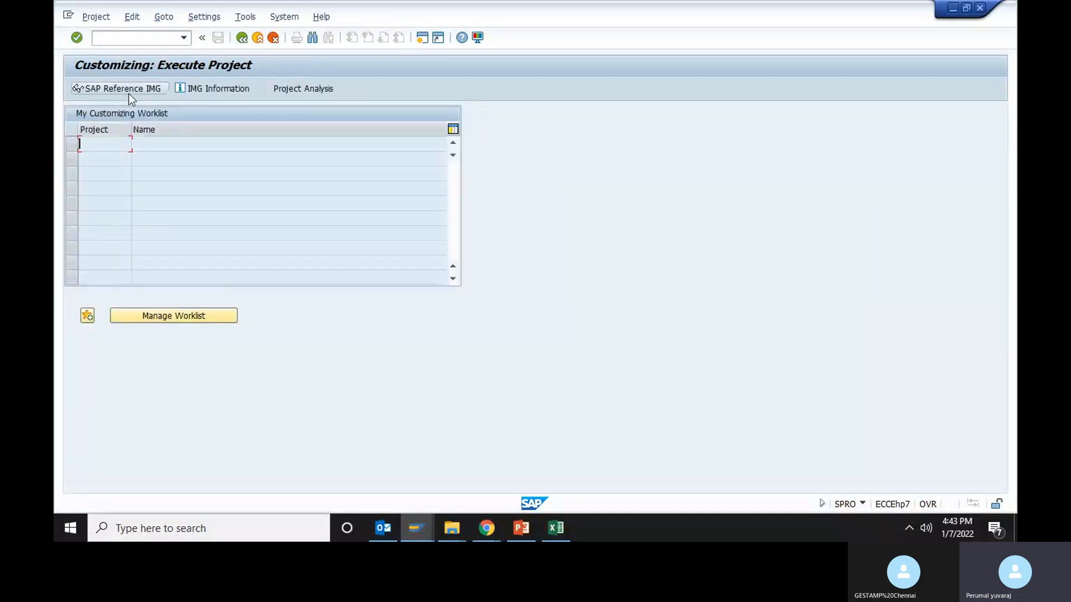
In the reference IMG, run Sales and Distribution > Basic Functions > Set Up Partner Determination
left_click(122, 88)
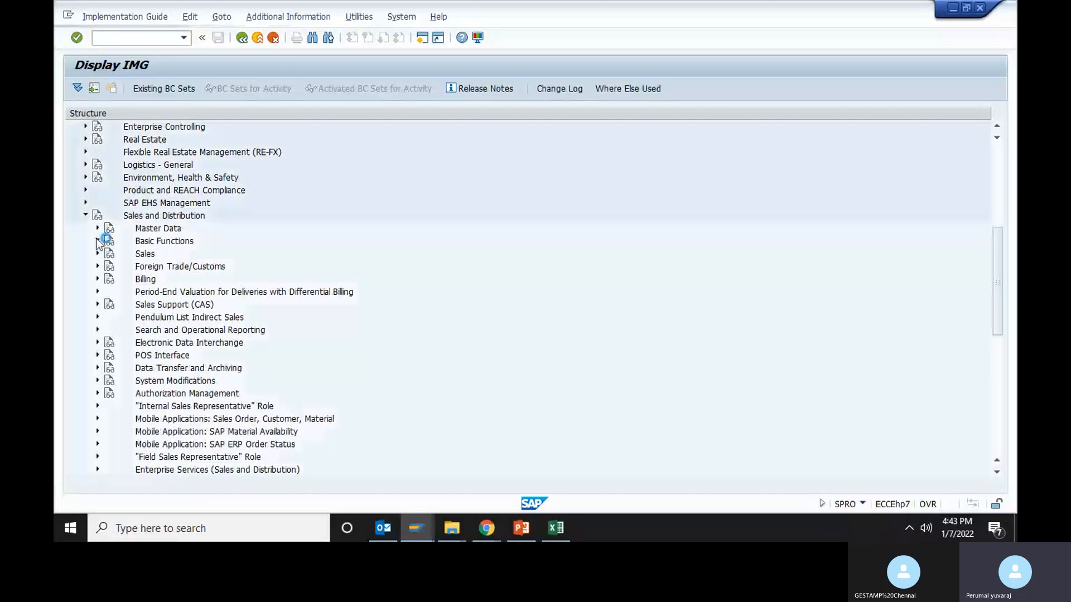
left_click(97, 241)
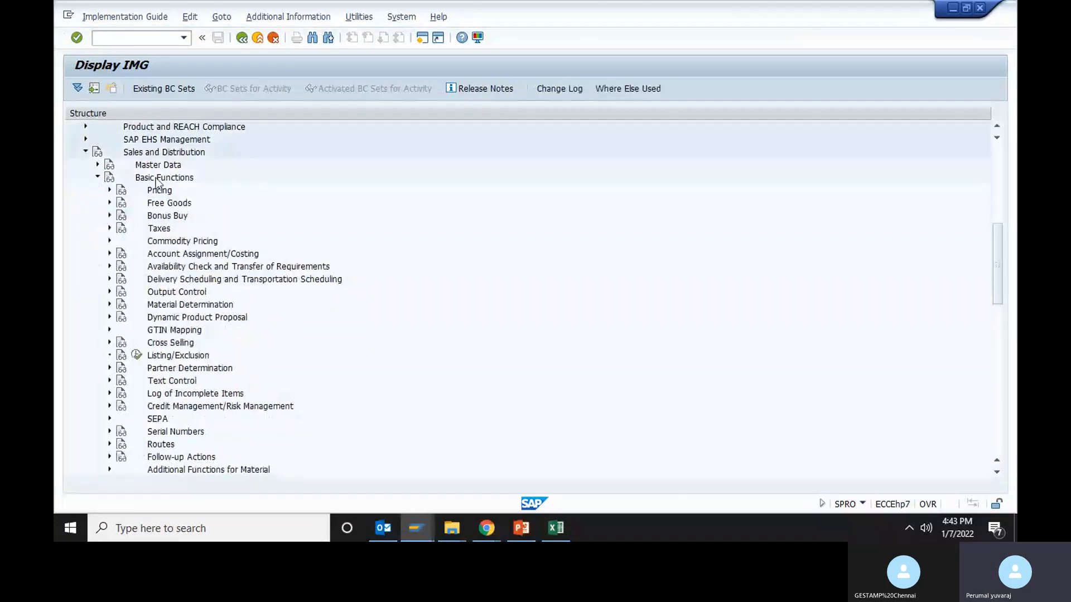
mouse_move(149, 381)
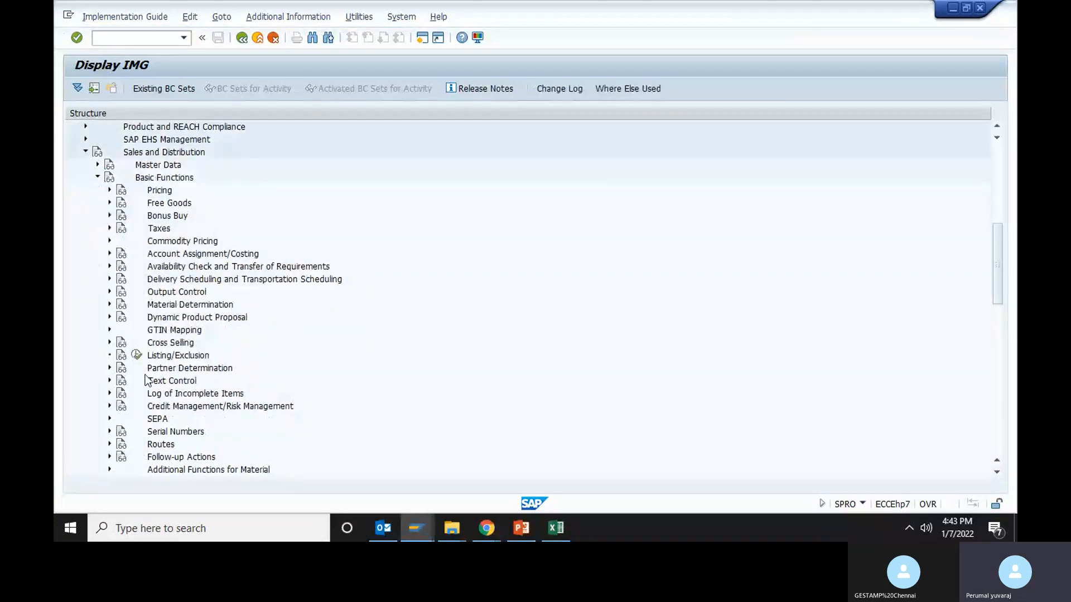
left_click(110, 368)
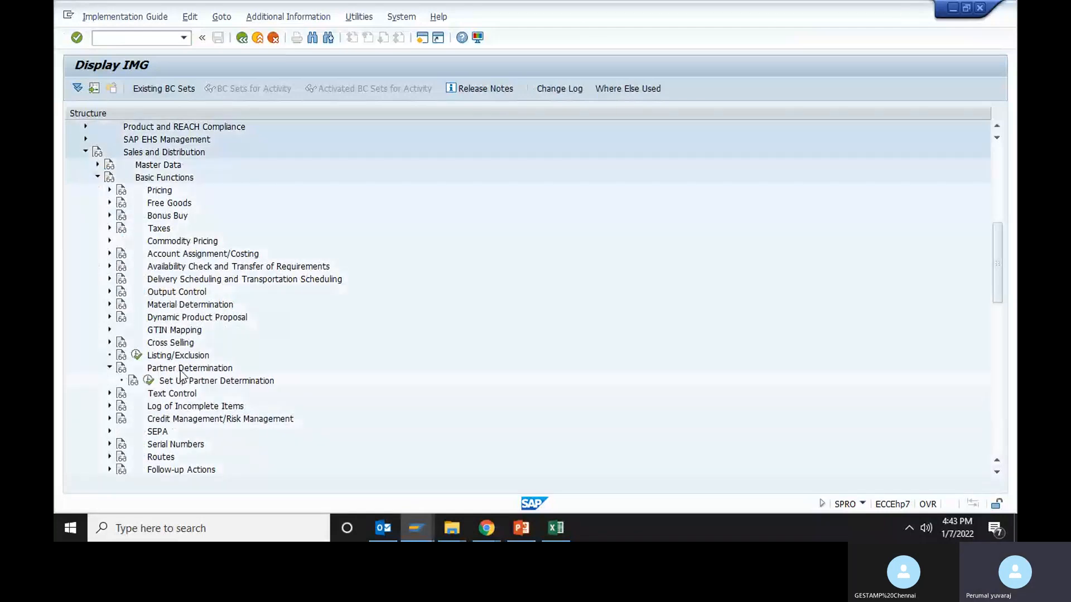
left_click(148, 380)
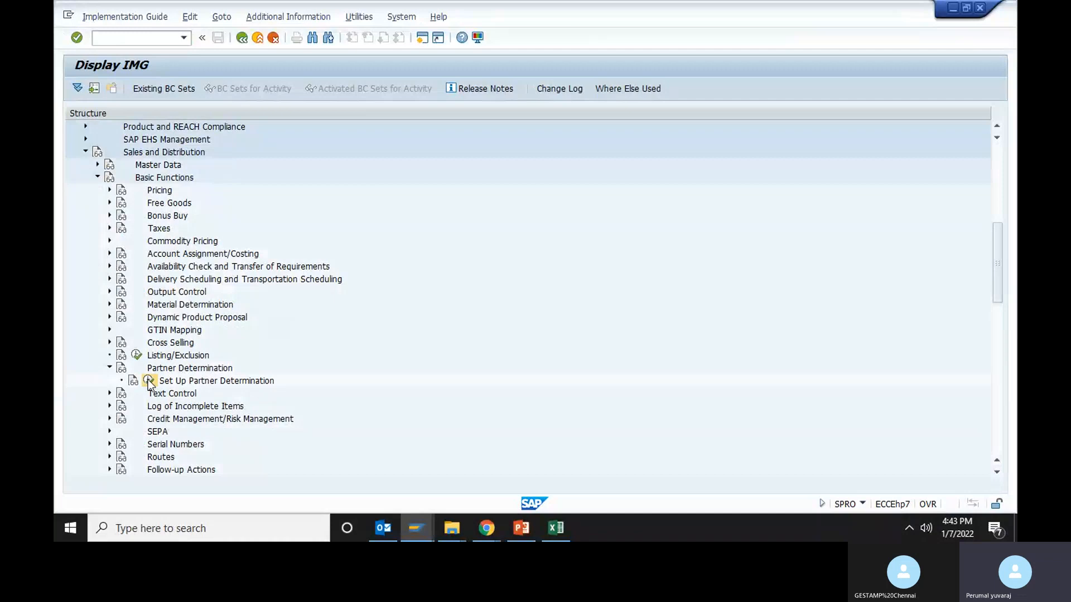
double_click(216, 380)
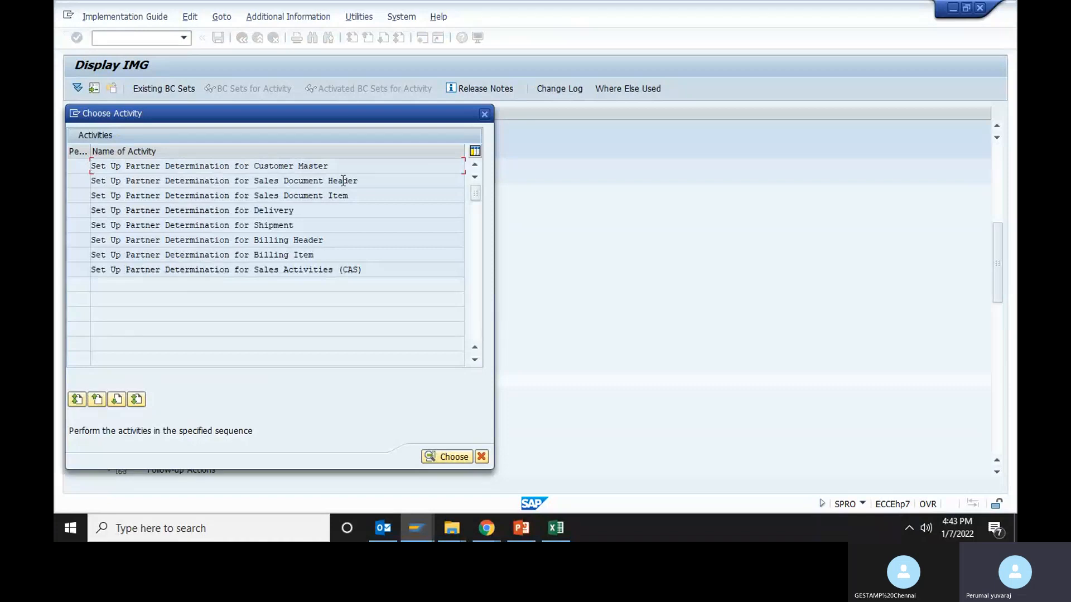
mouse_move(101, 180)
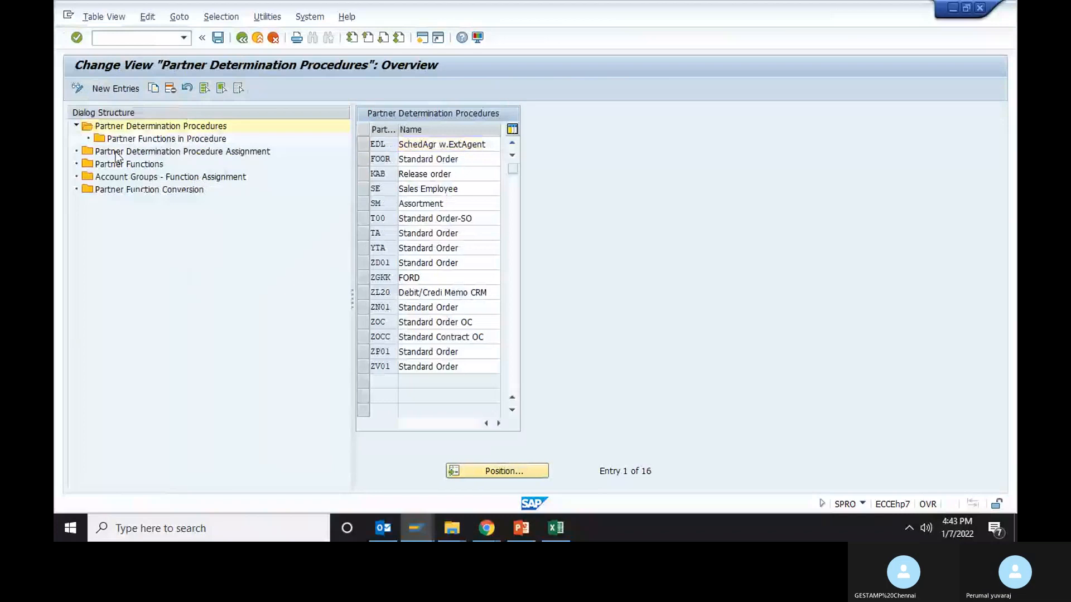
Open the procedure assignment list, position on MA01, and list its available partner procedures
left_click(181, 151)
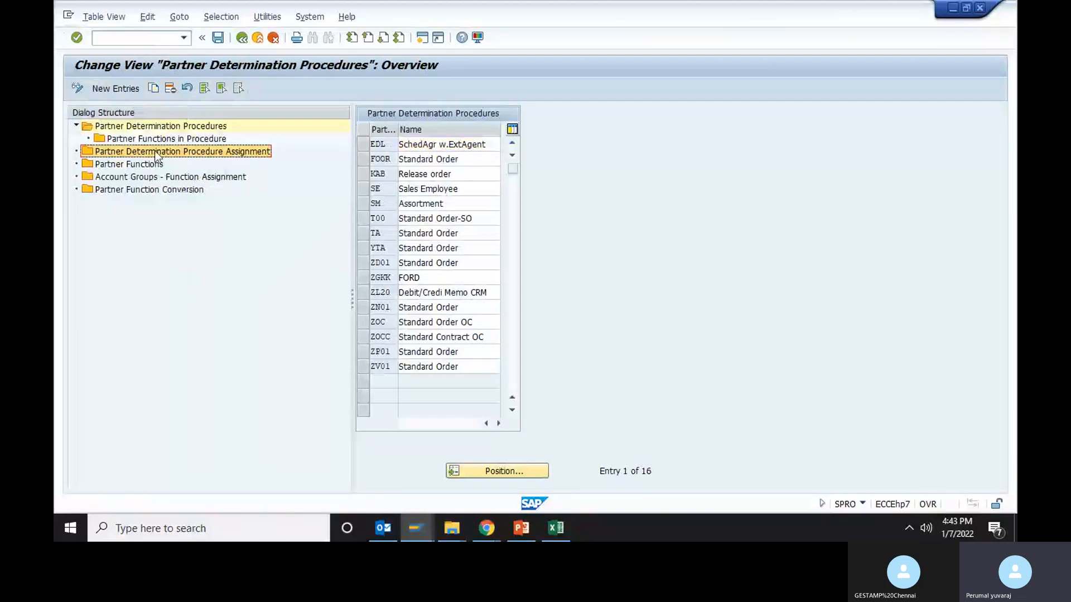
left_click(182, 151)
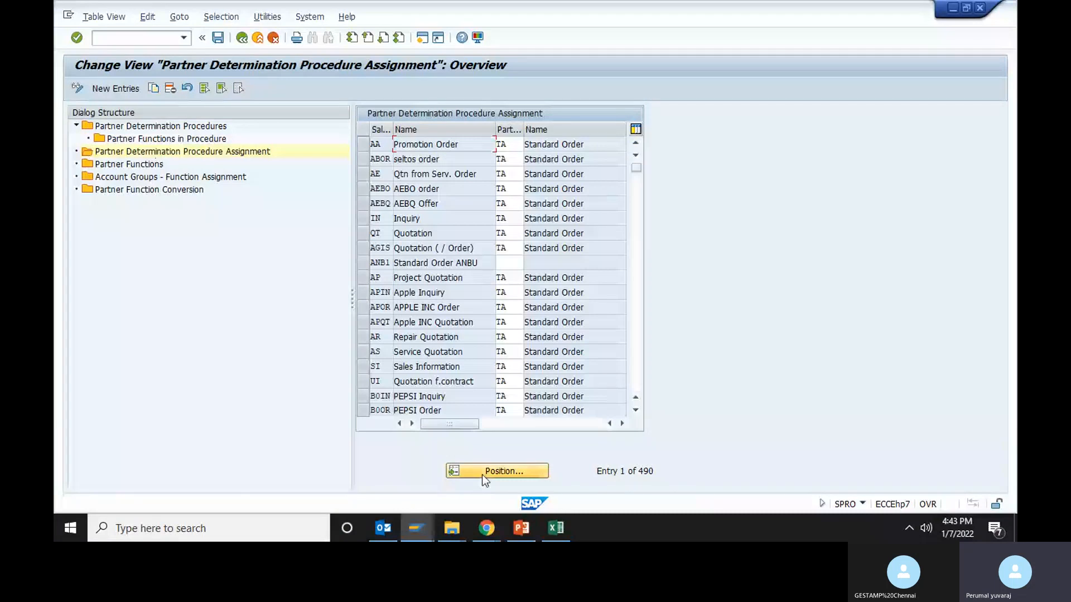
left_click(496, 471)
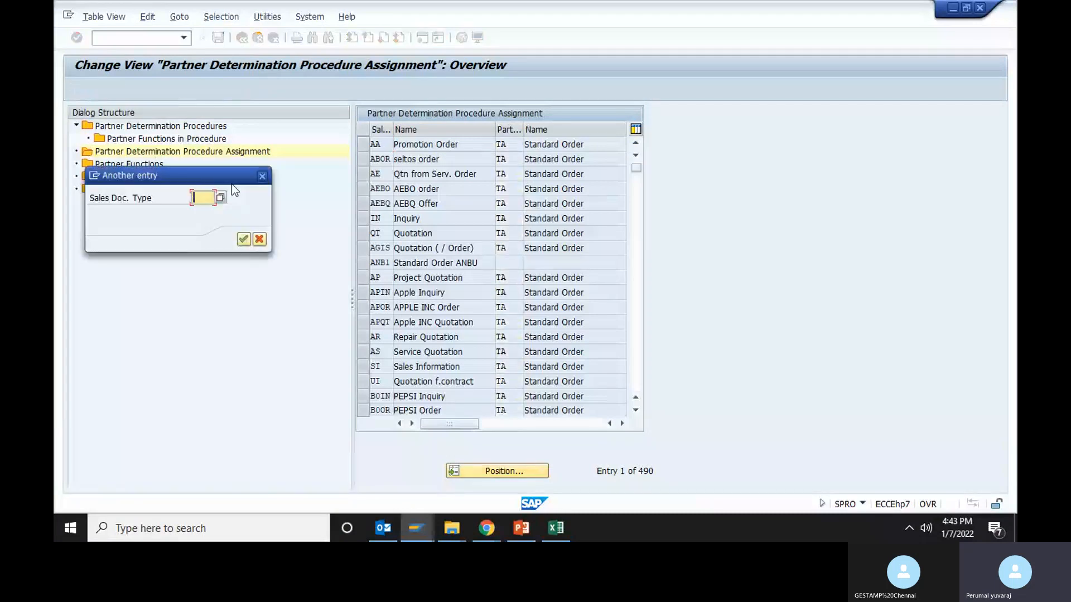
type("ma0")
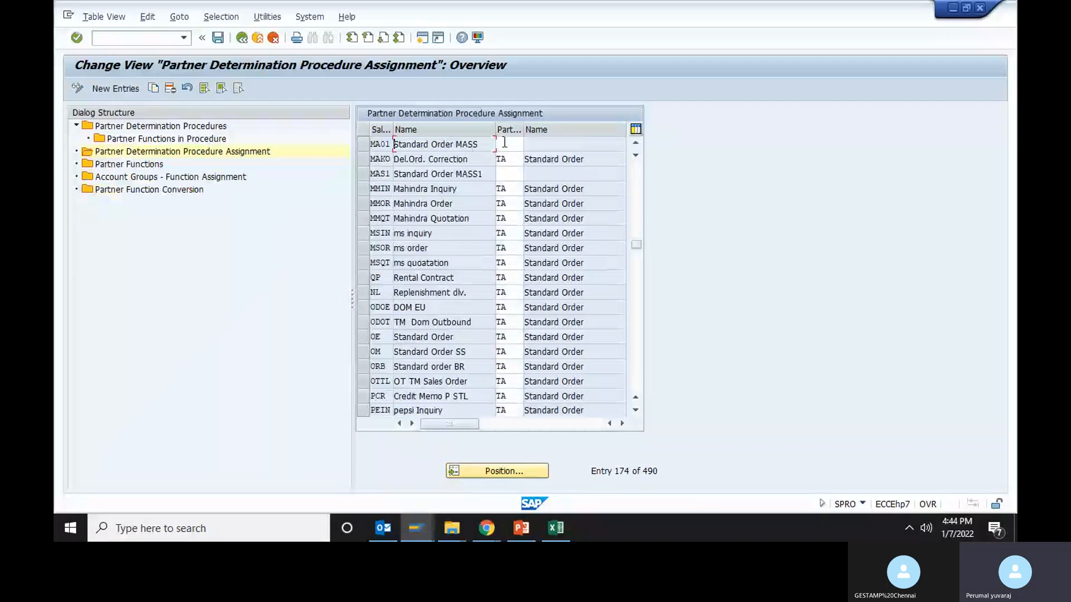
left_click(509, 144)
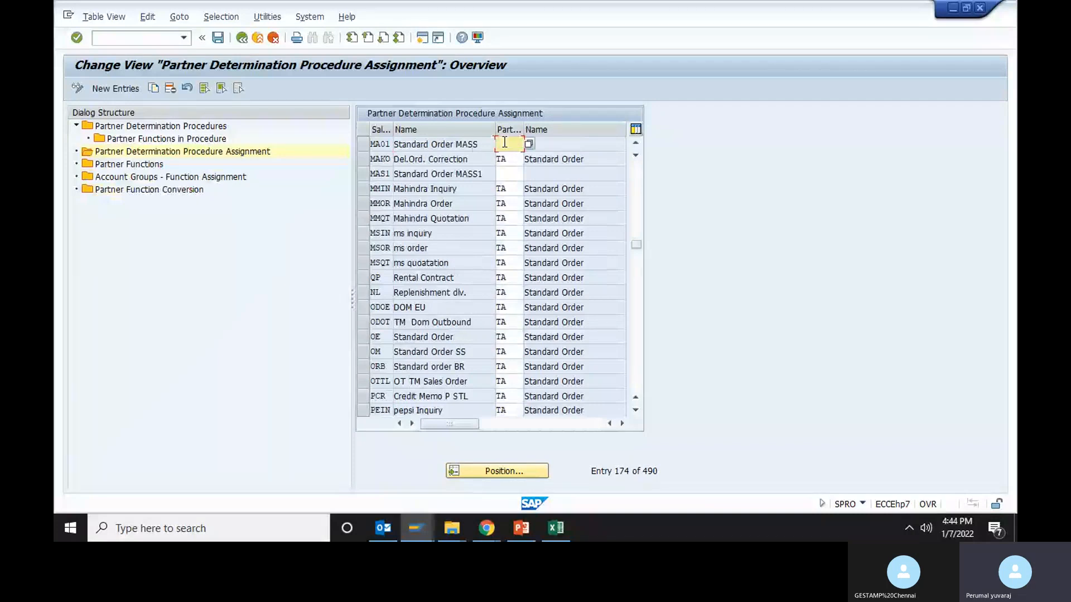
left_click(528, 143)
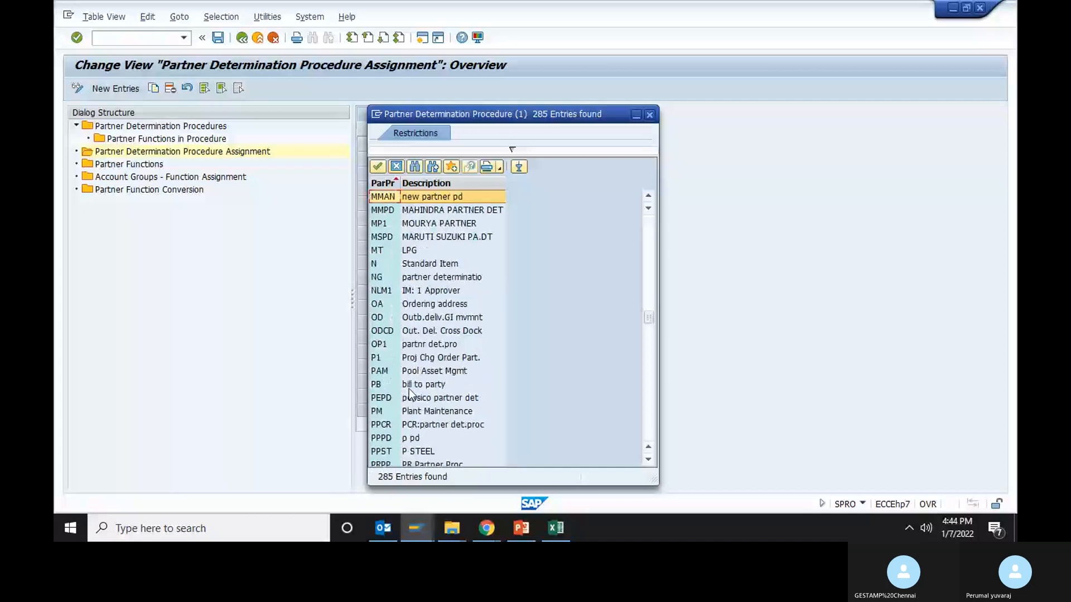
Select partner procedure TA (Standard Order) for order type MA01 from the F4 list
scroll("down", 3)
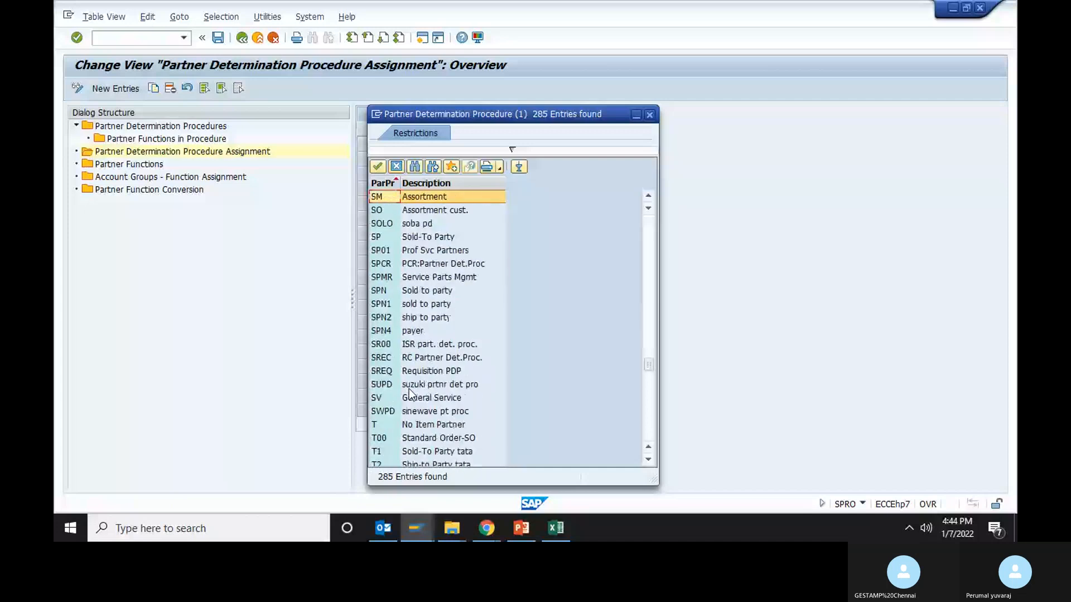
left_click(431, 398)
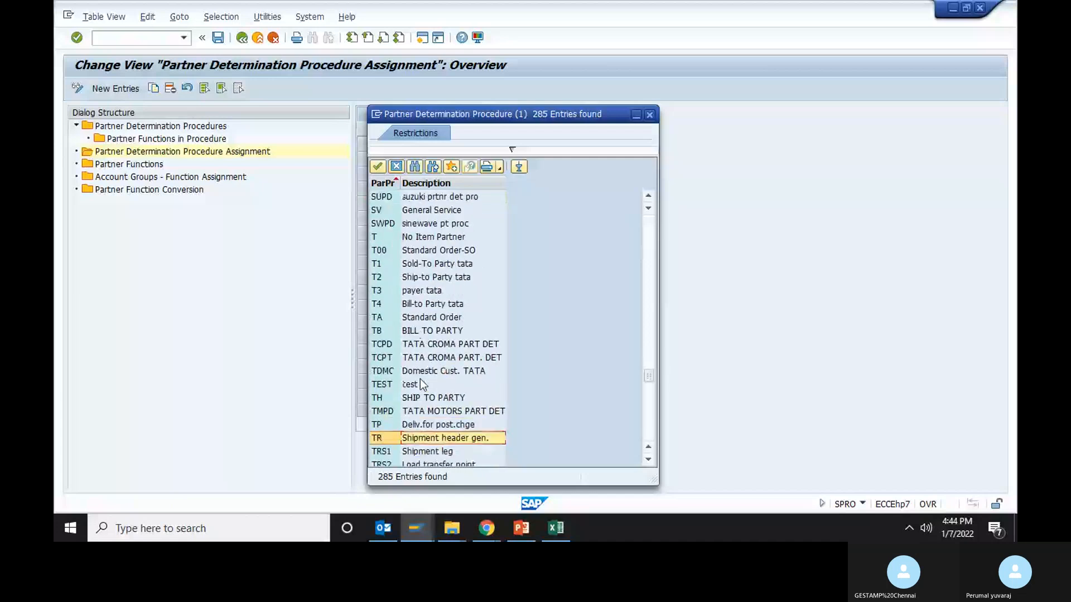
left_click(431, 316)
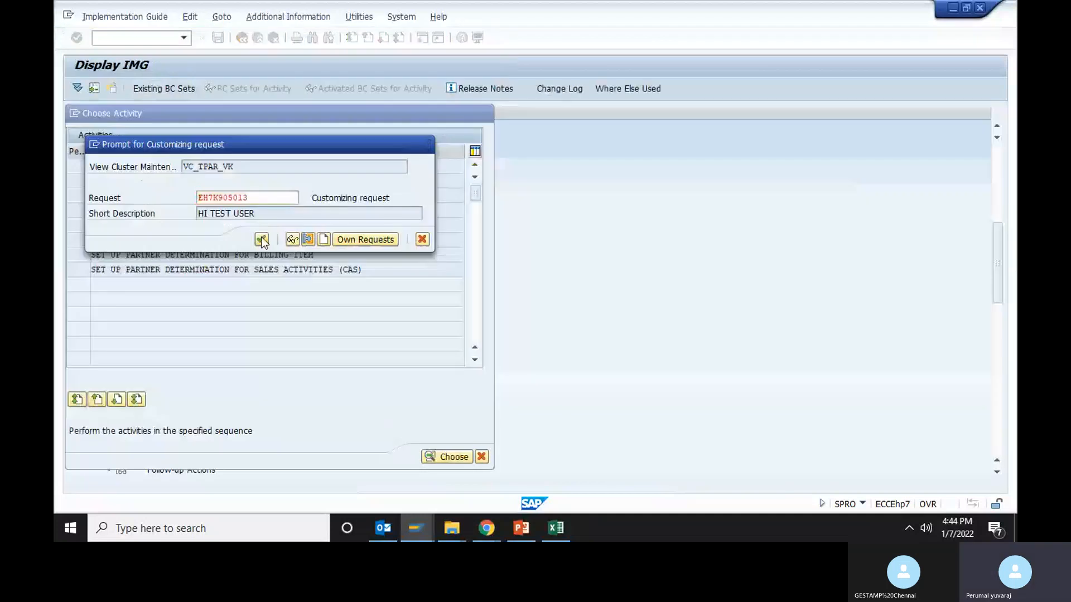
Confirm the customizing request, then proceed past the VA01 MA01 initial screen
left_click(262, 239)
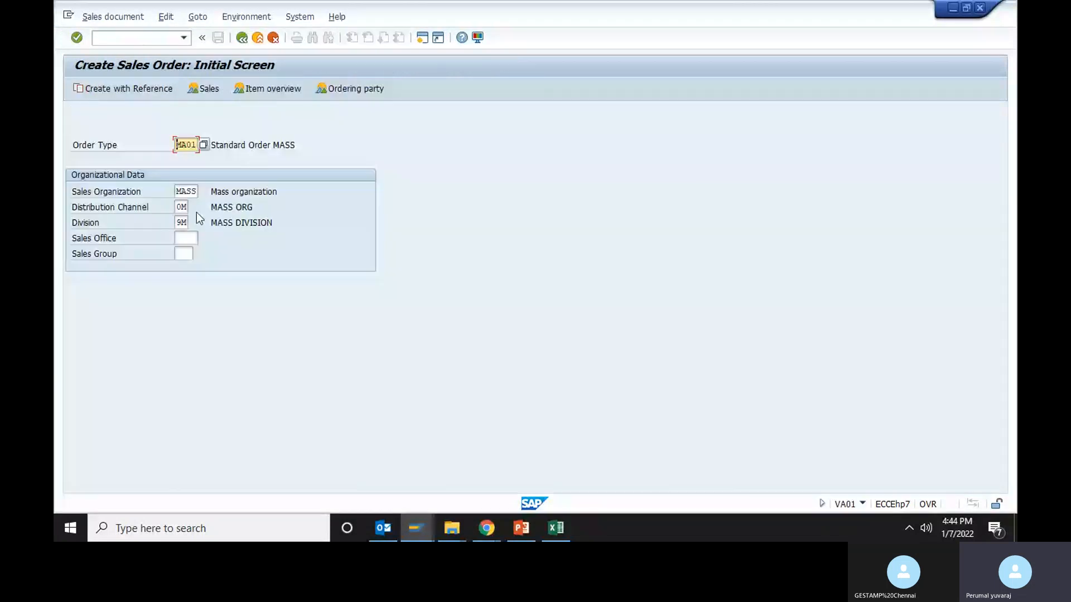
mouse_move(193, 228)
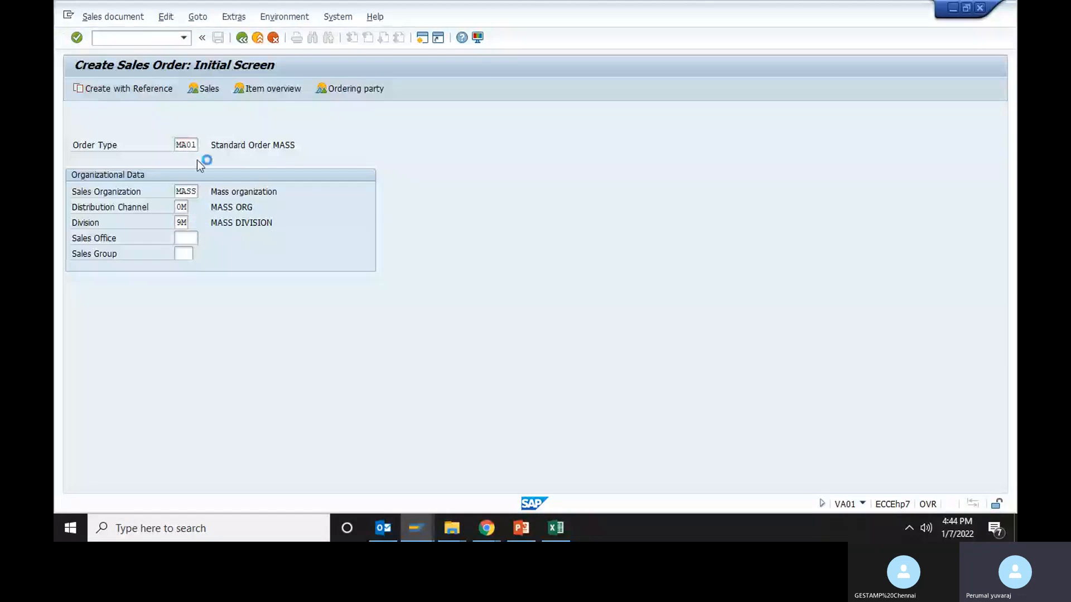
key("Enter")
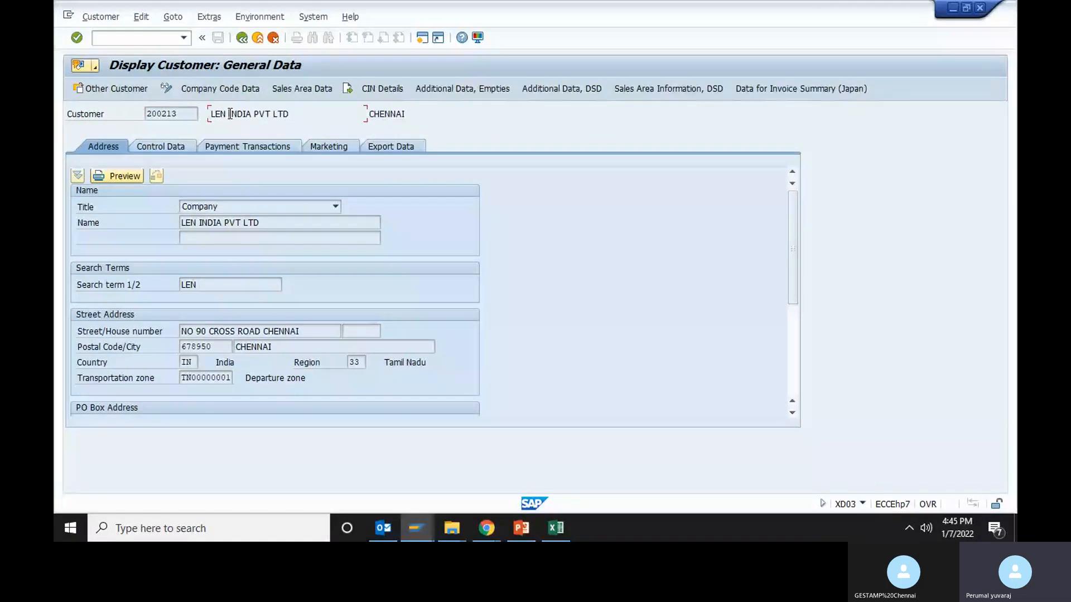
mouse_move(179, 204)
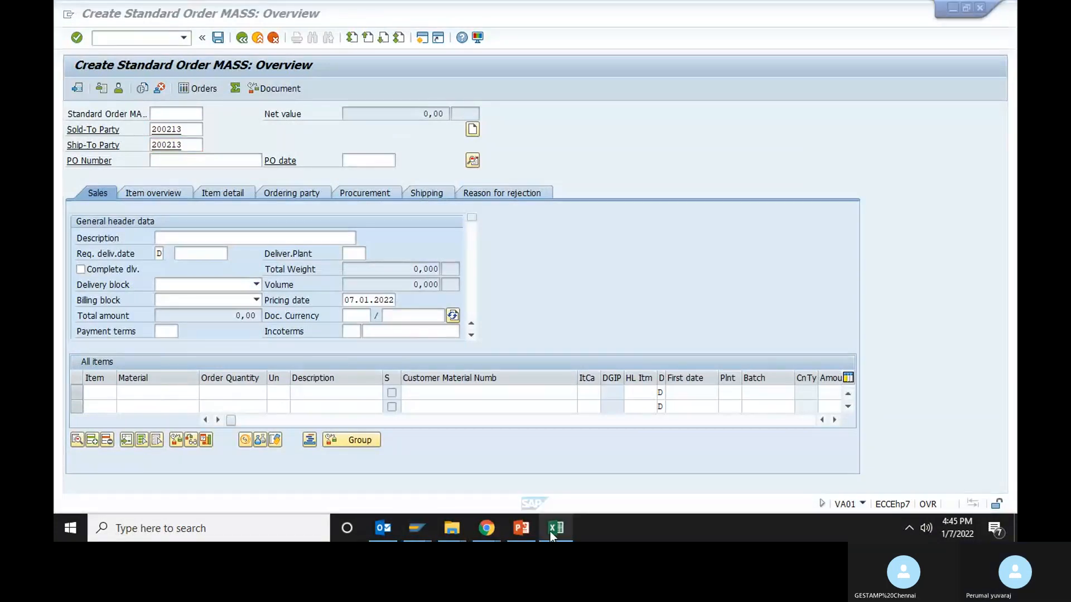
View and close the sold-to party address popup, then switch back to the customer session
left_click(556, 528)
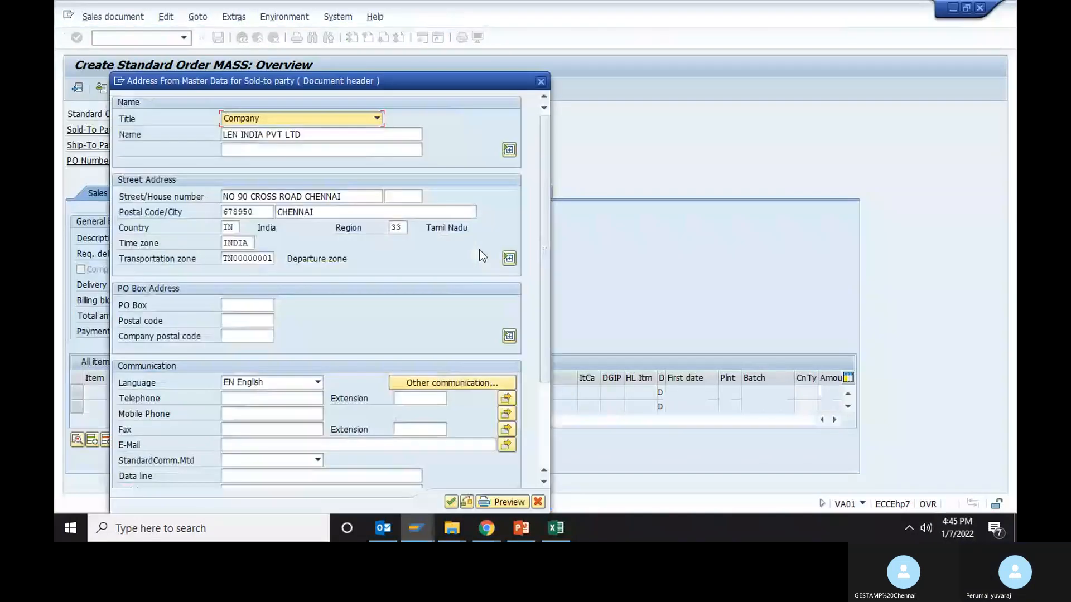
mouse_move(348, 81)
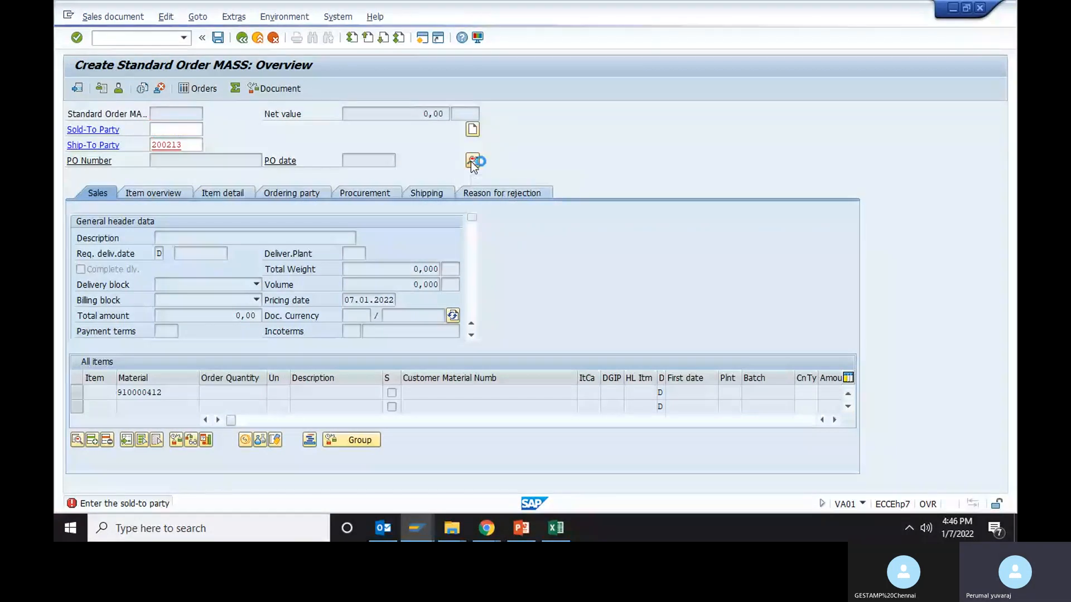
left_click(471, 162)
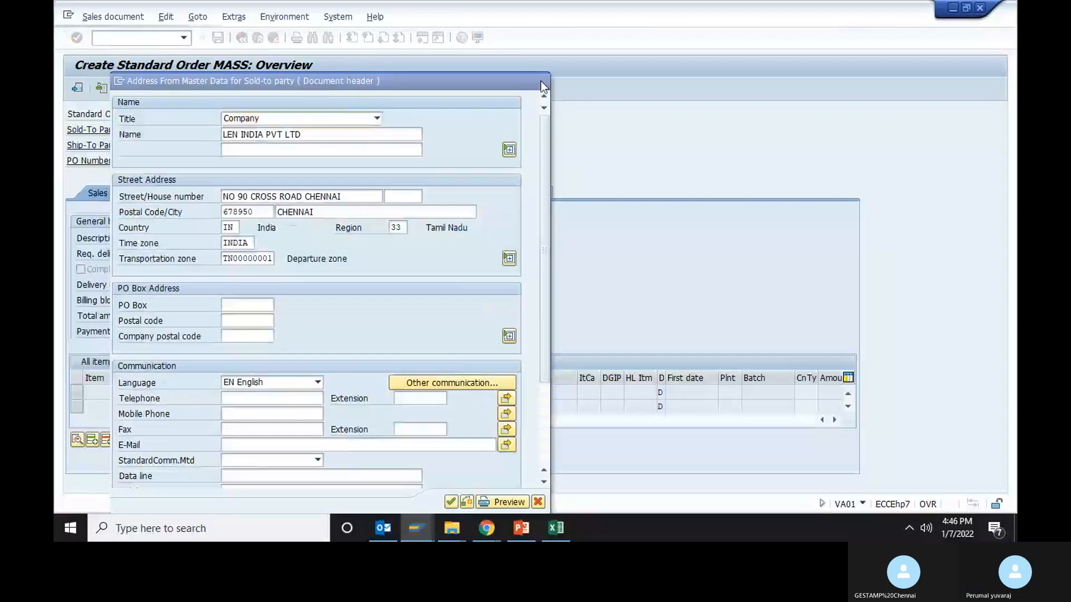
left_click(555, 528)
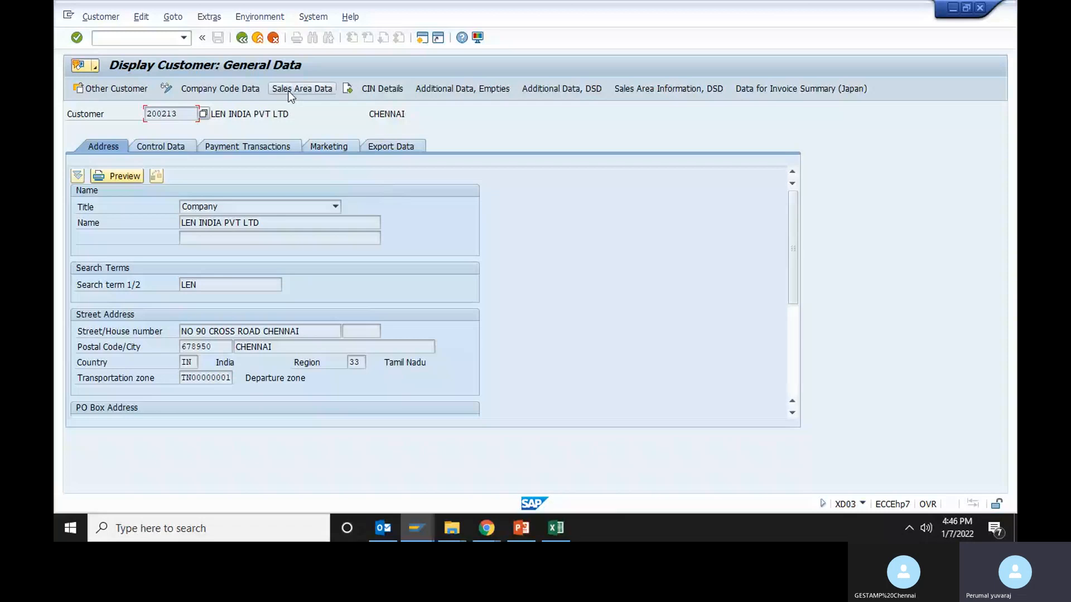
Review customer 200213's sales area partner functions, then edit the order's Ship-To Party field
left_click(301, 88)
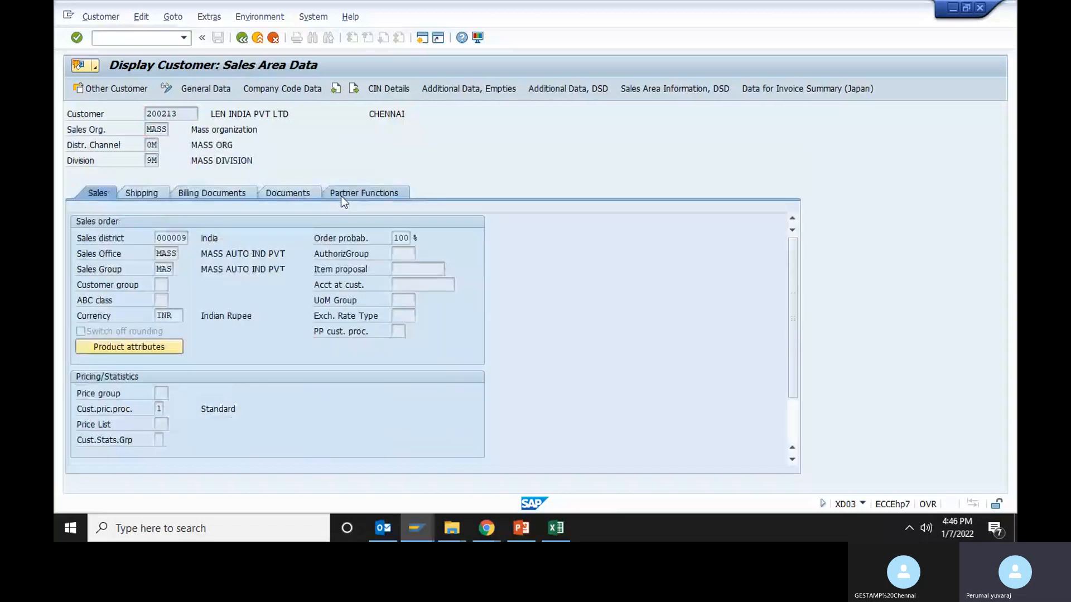
left_click(364, 192)
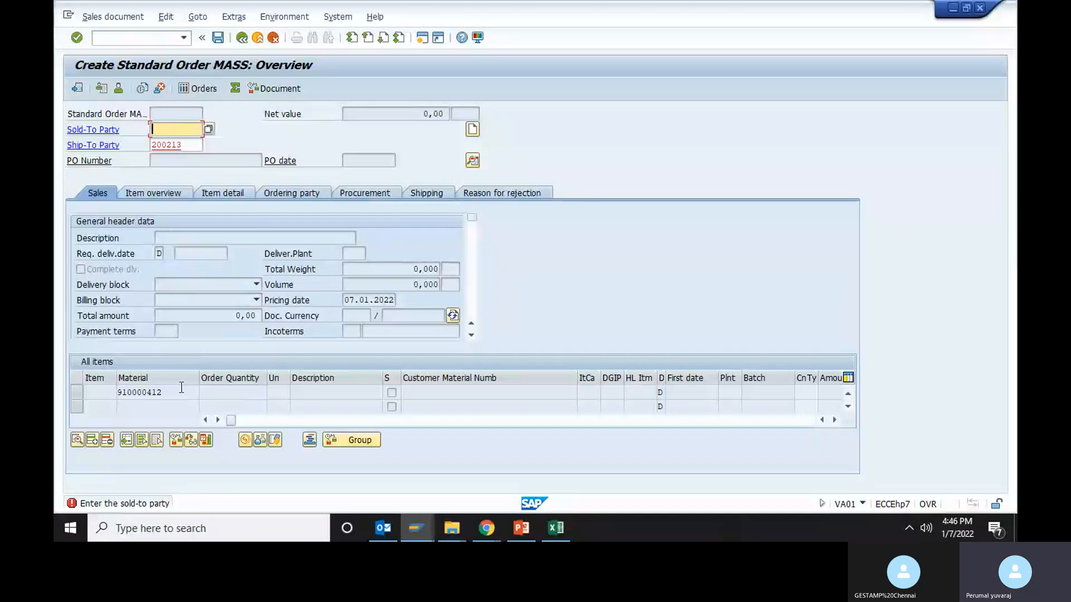
left_click(174, 144)
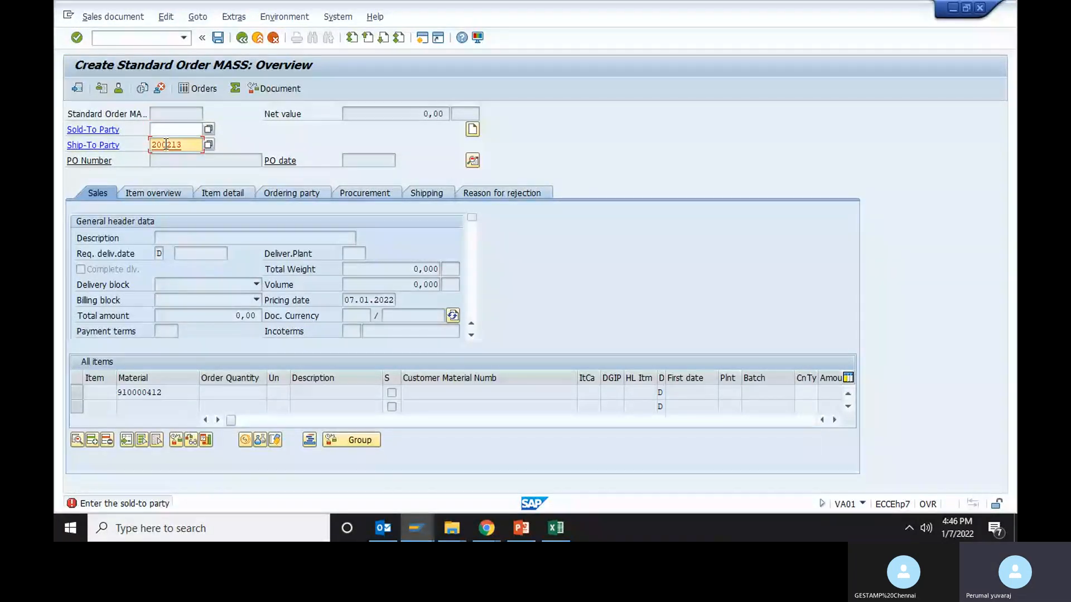